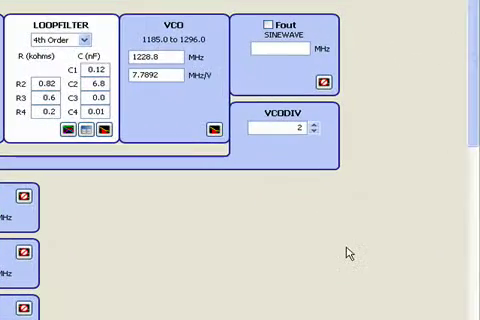
{"action": "mouse_move", "coordinate": [292, 160]}
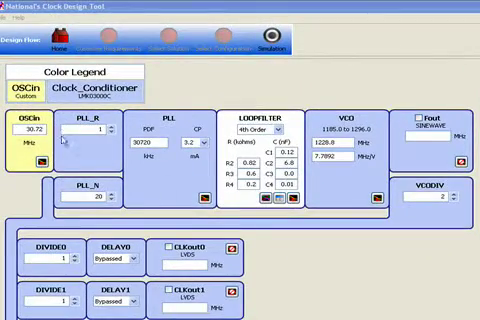
Step: Calculate the loop filter component values from the current loop parameters
{"action": "scroll", "scroll_direction": "down", "scroll_amount": 3}
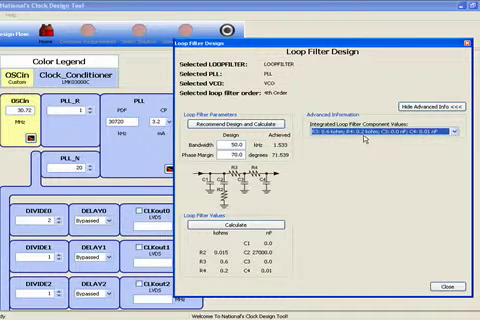
{"action": "left_click", "coordinate": [232, 224]}
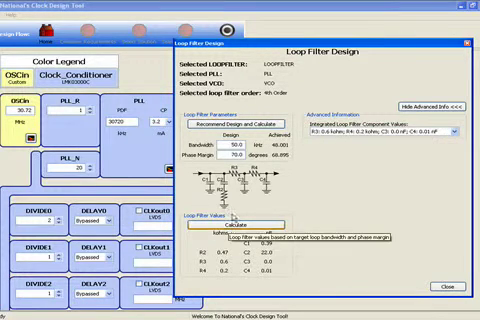